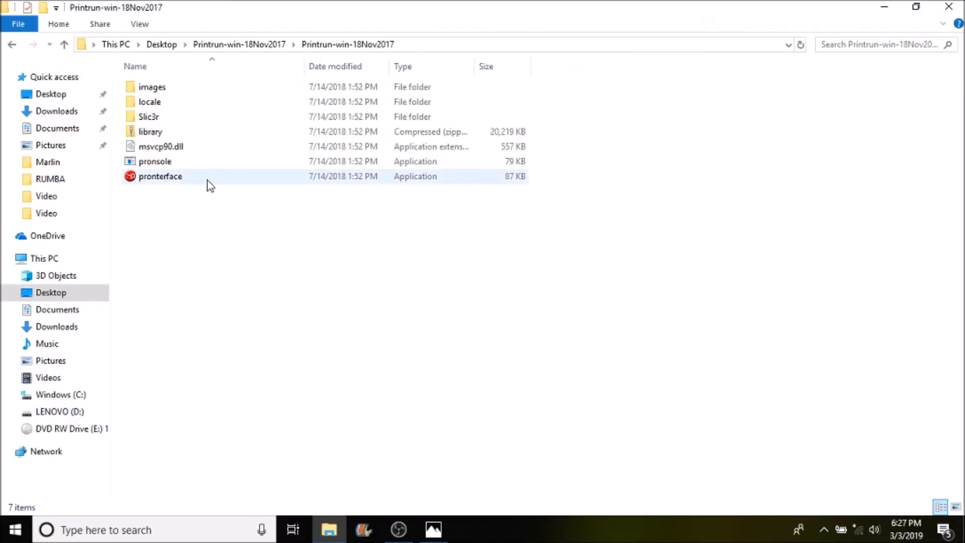
{"action": "mouse_move", "coordinate": [165, 176]}
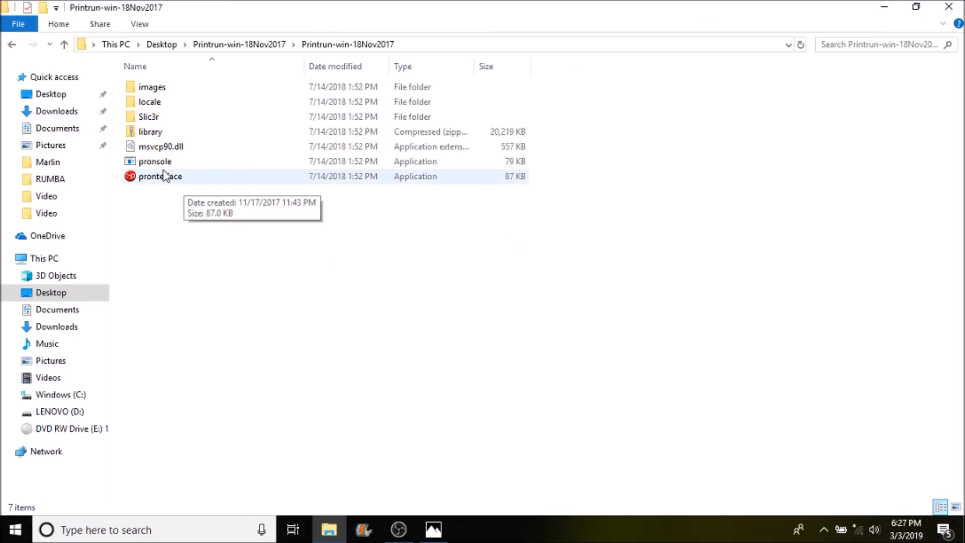
- Select the pronterface application in the Printrun-win-18Nov2017 folder
{"action": "left_click", "coordinate": [160, 176]}
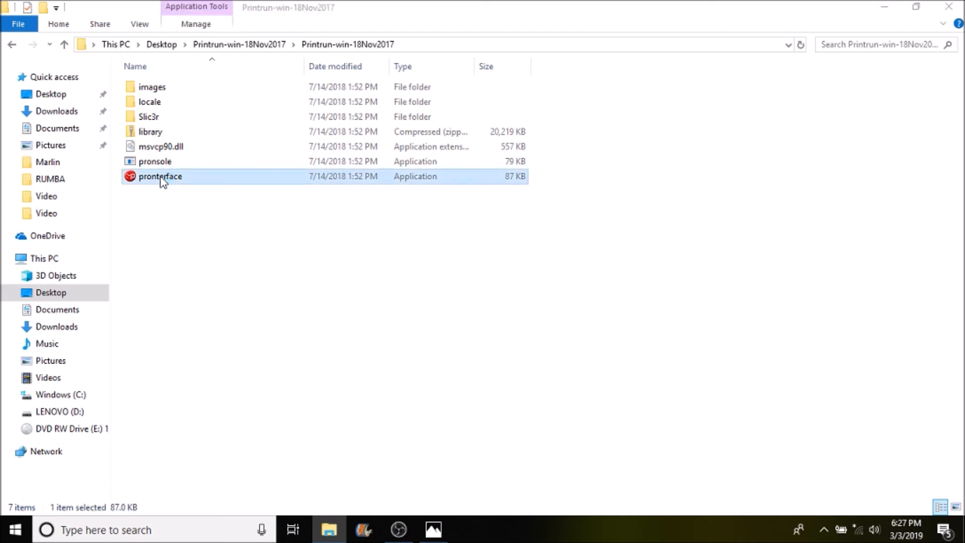
- Launch Pronterface and connect to the printer on COM7 at 250000 baud
{"action": "double_click", "coordinate": [160, 176]}
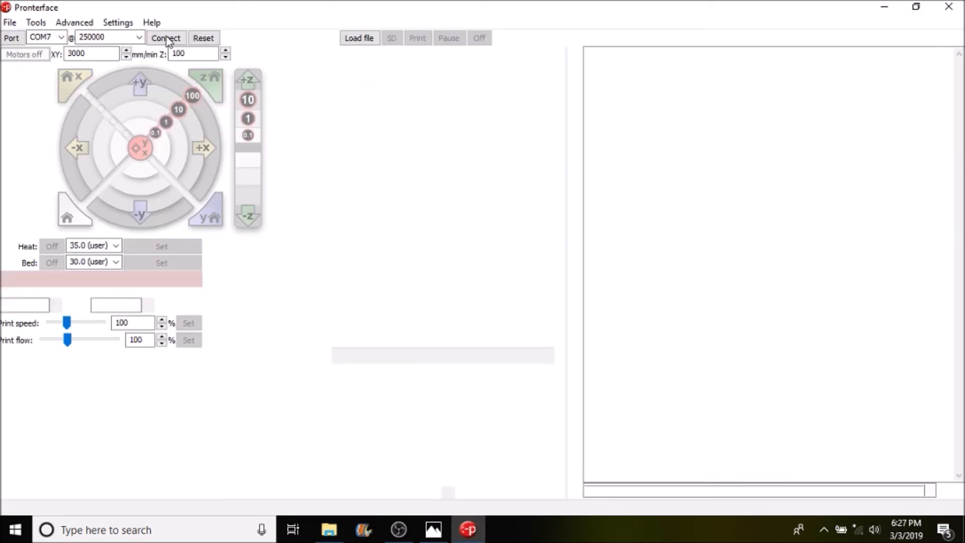
{"action": "left_click", "coordinate": [165, 38]}
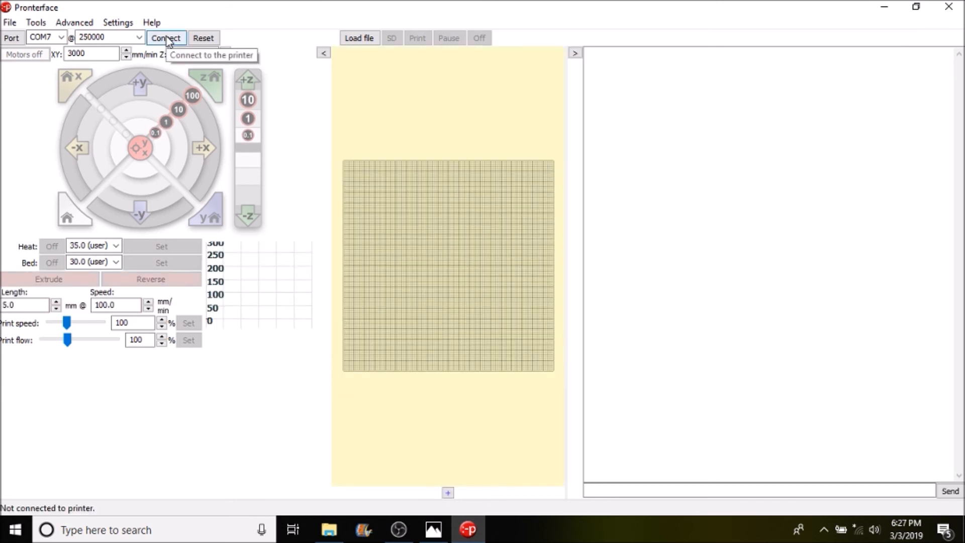
{"action": "left_click", "coordinate": [165, 38]}
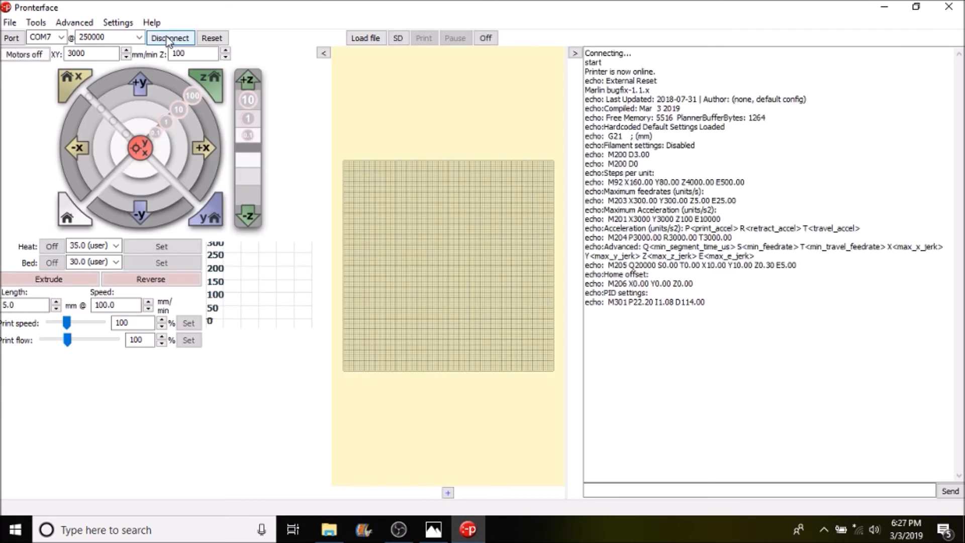
{"action": "mouse_move", "coordinate": [170, 38]}
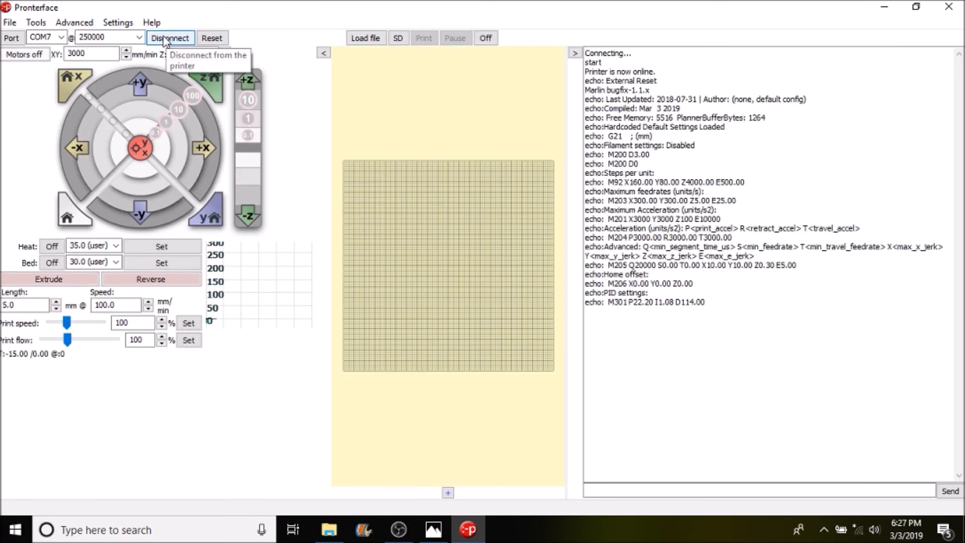